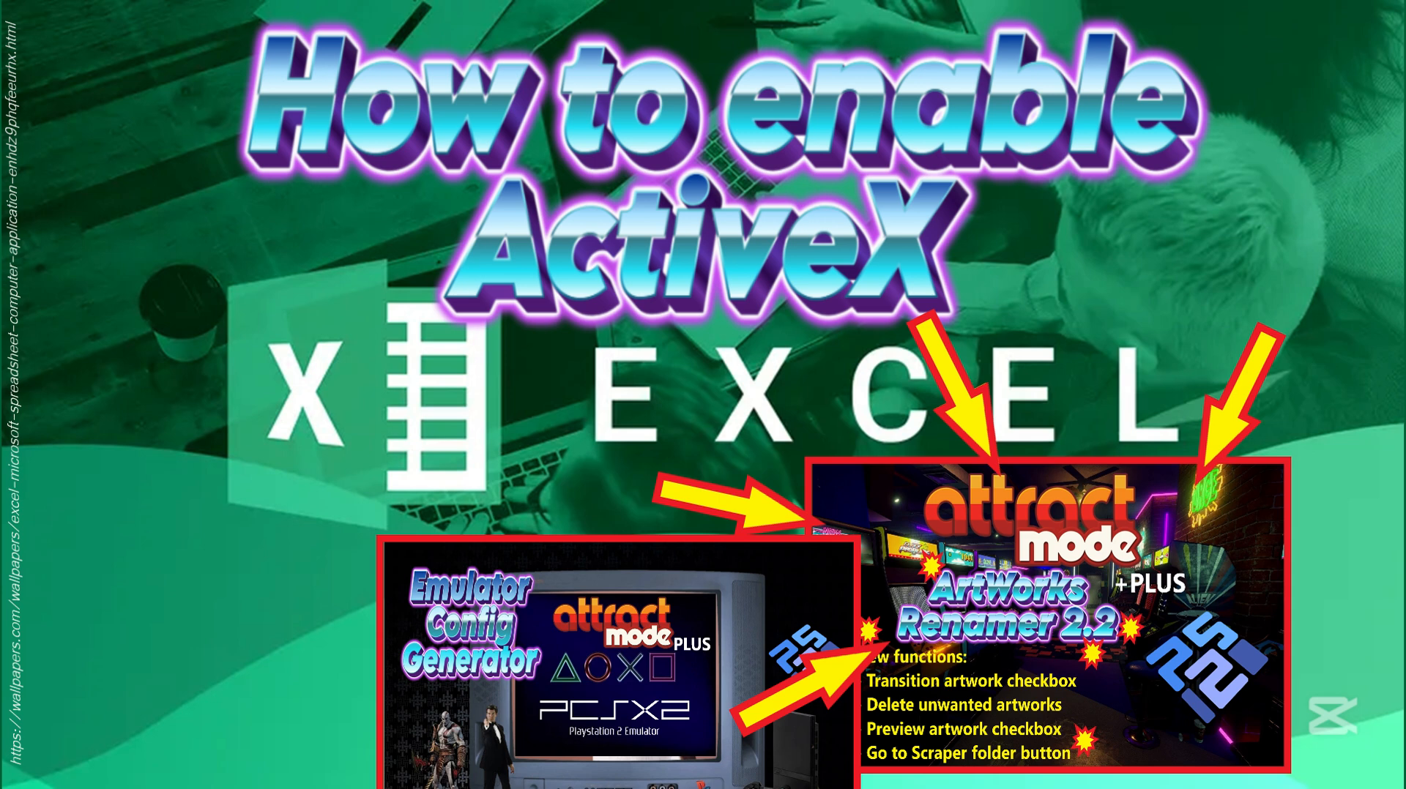
Close the VBA macro editor and confirm stopping the debugger
click(550, 205)
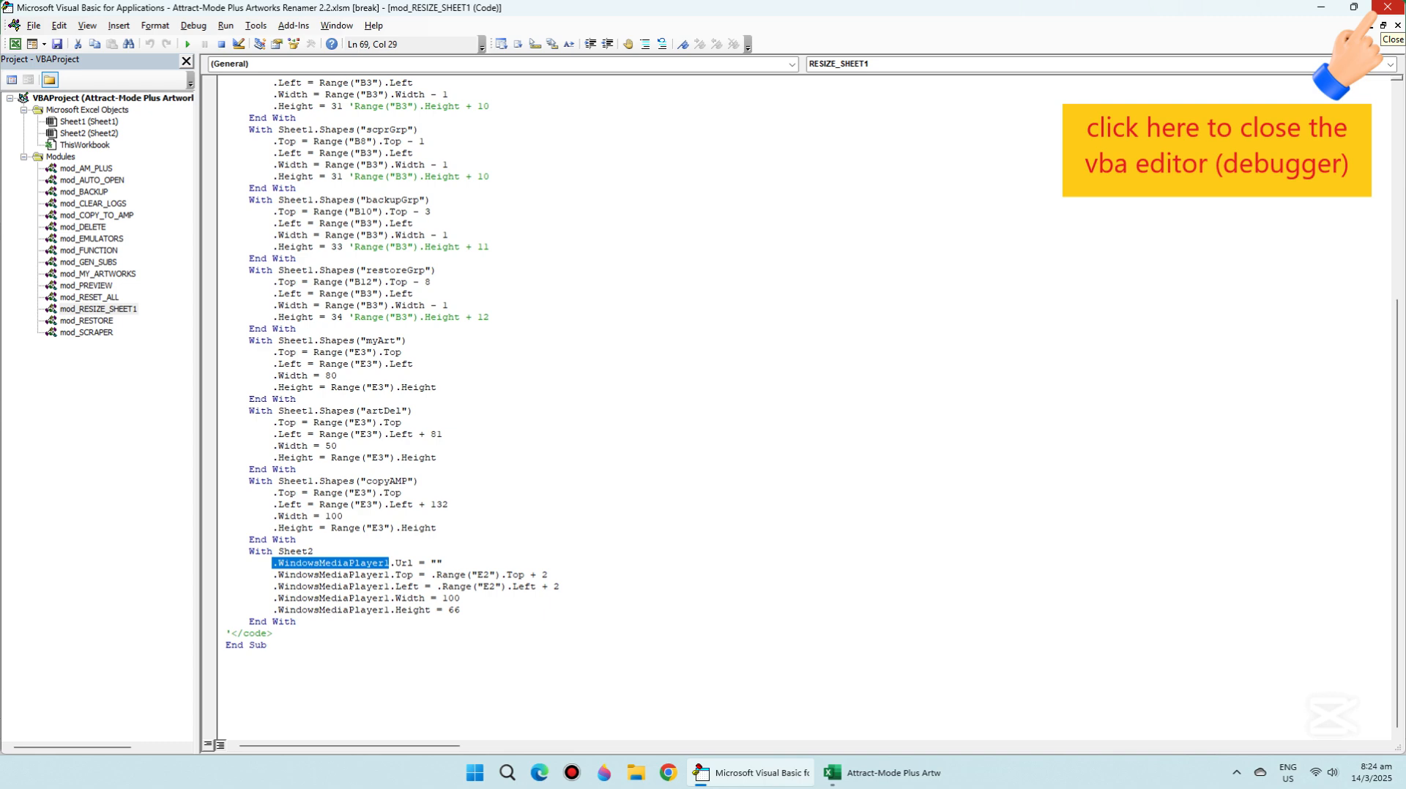
click(1388, 8)
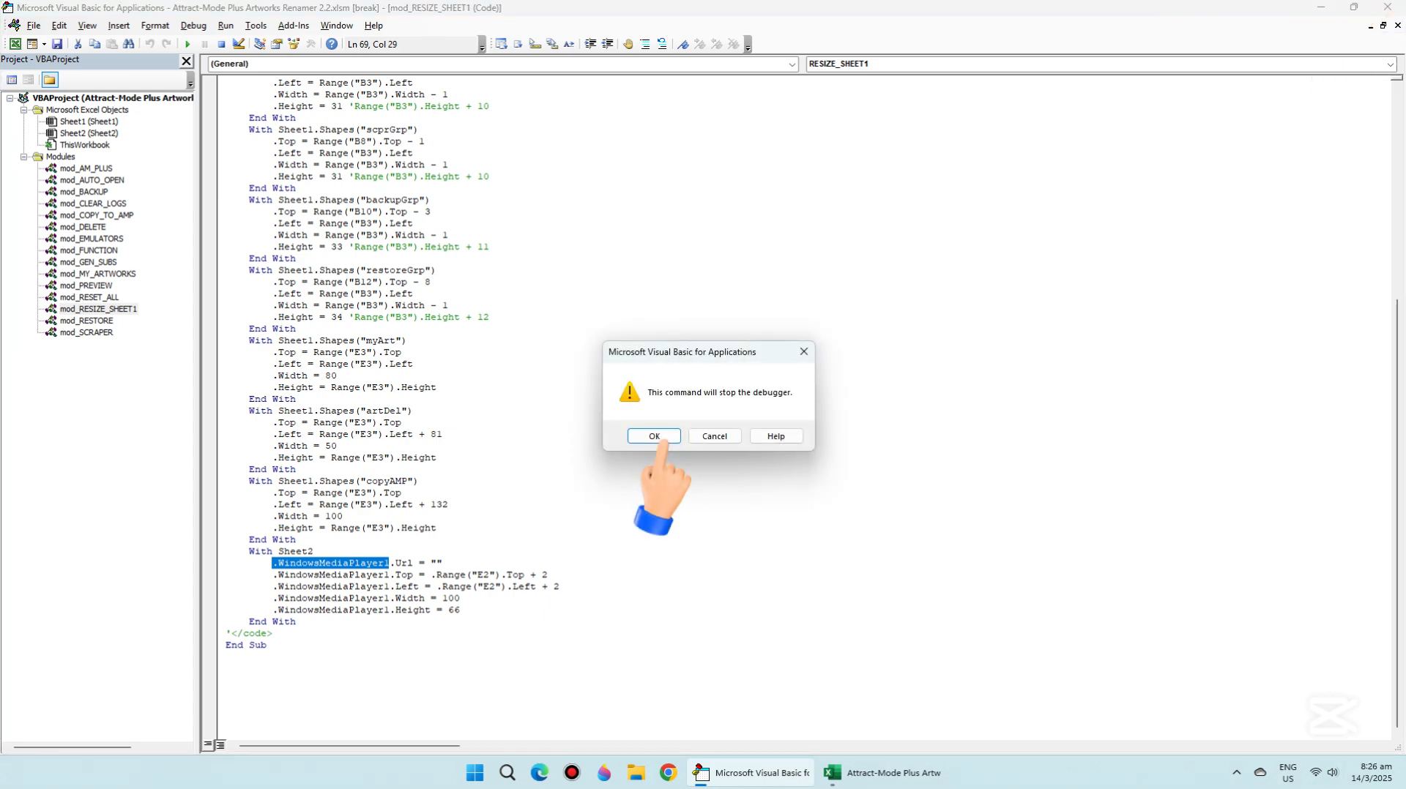
click(653, 435)
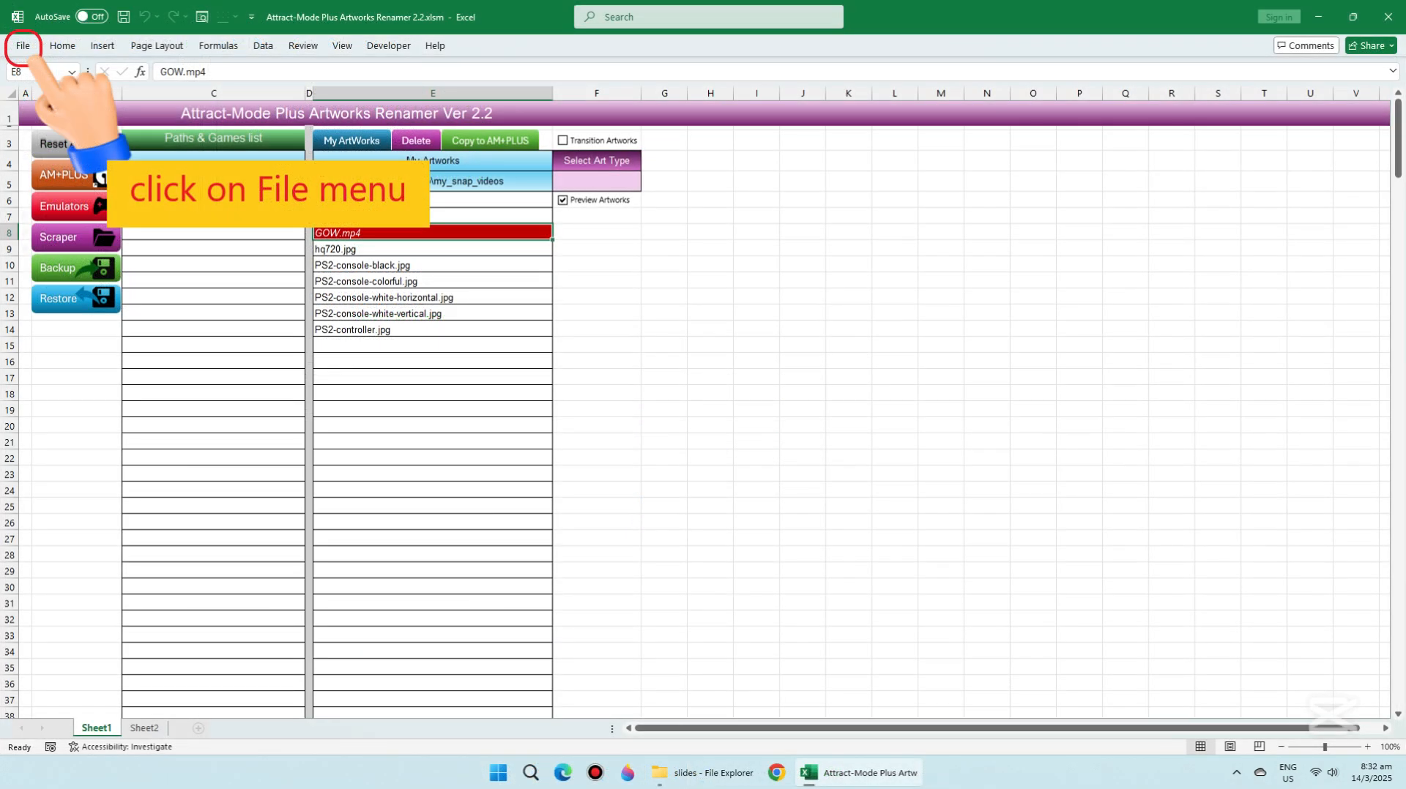
Open the Trust Center settings from Excel Options
click(25, 46)
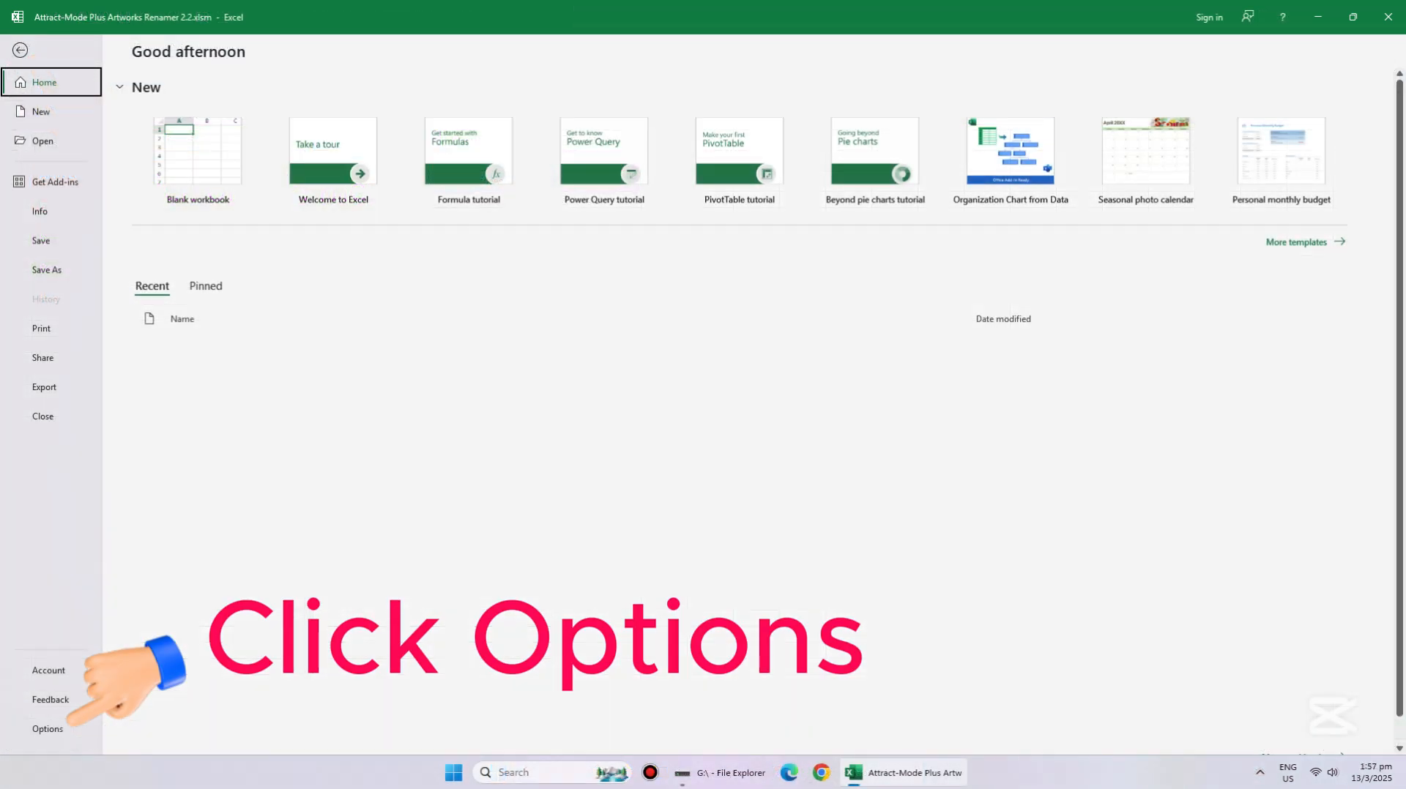
click(46, 729)
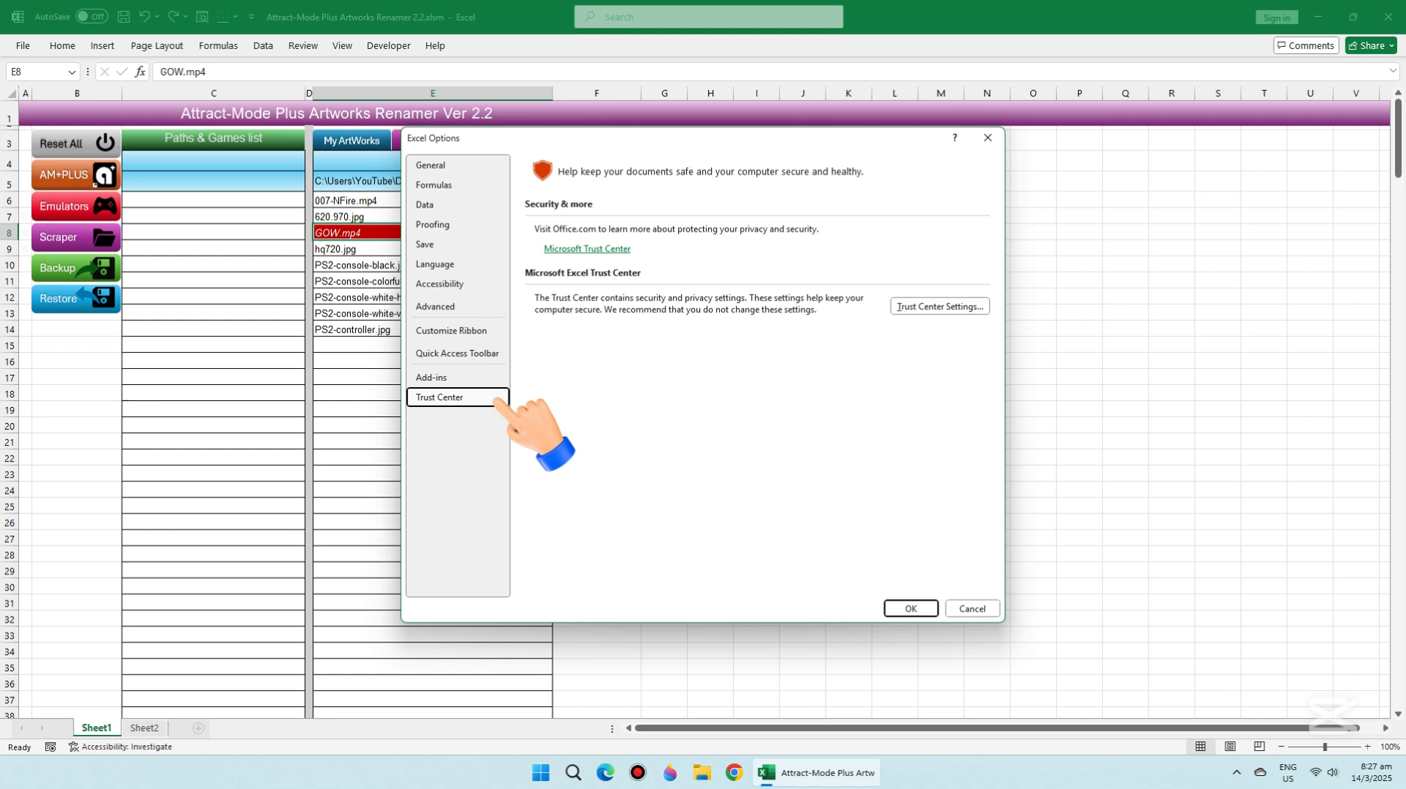
mouse_move(938, 306)
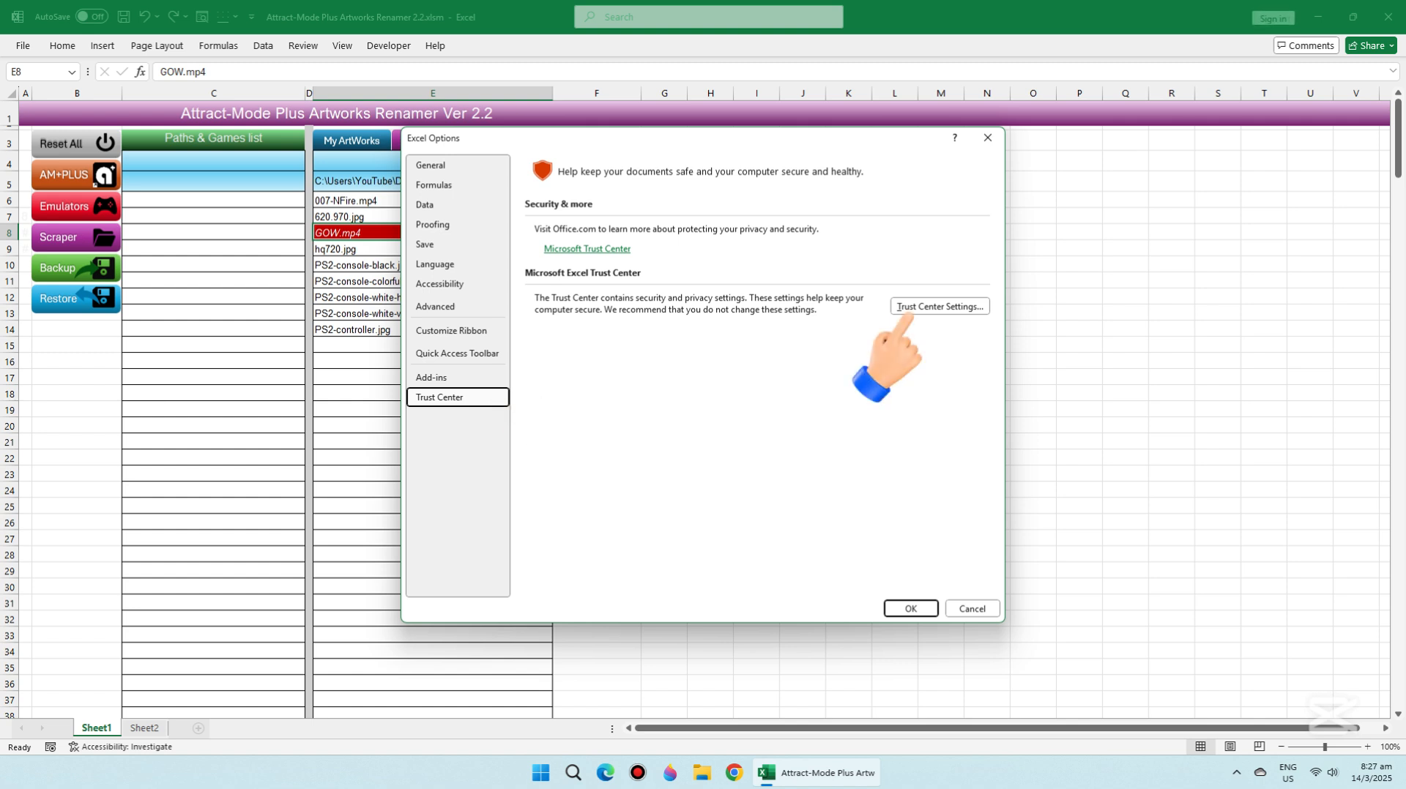
click(939, 306)
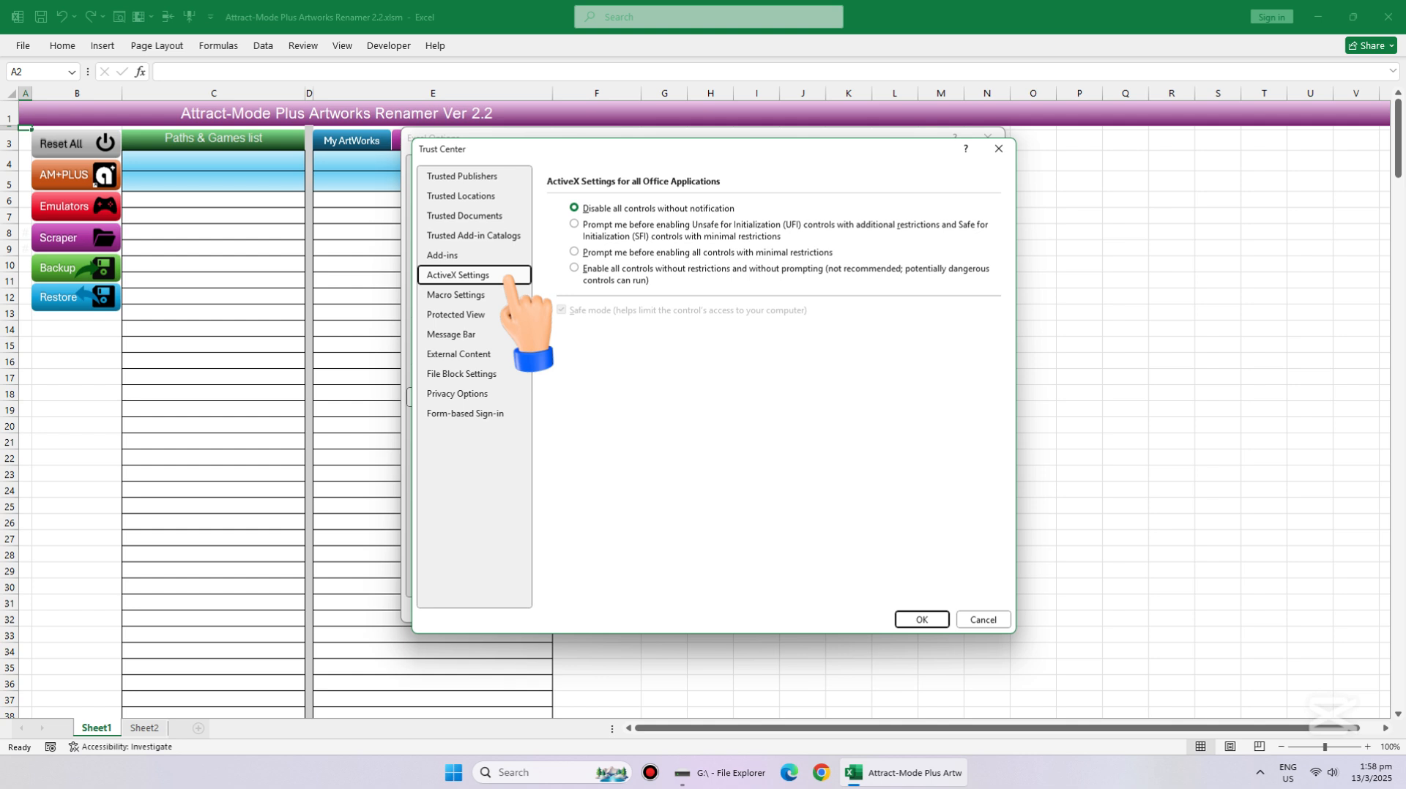
Set ActiveX controls to prompt before enabling UFI controls with additional restrictions
click(574, 224)
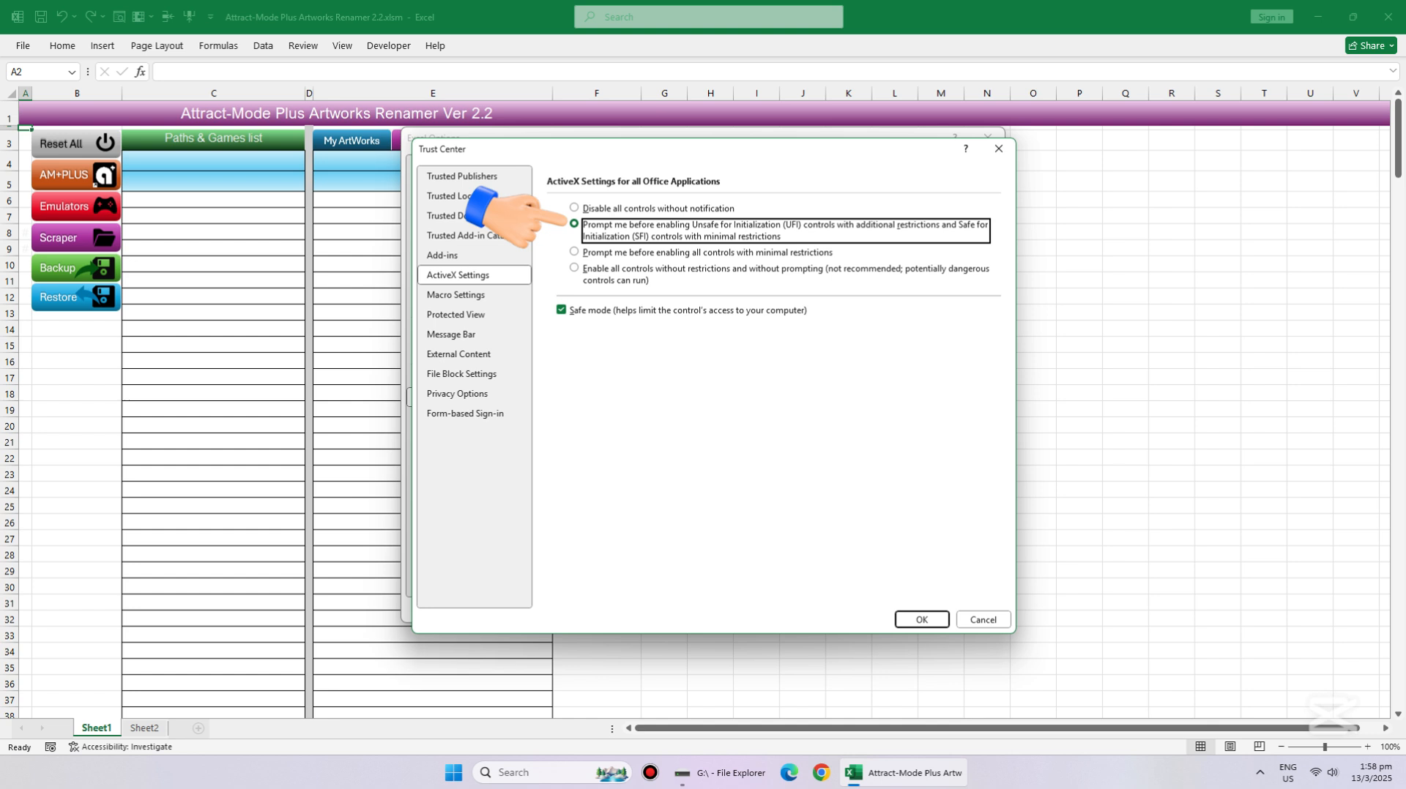
click(922, 620)
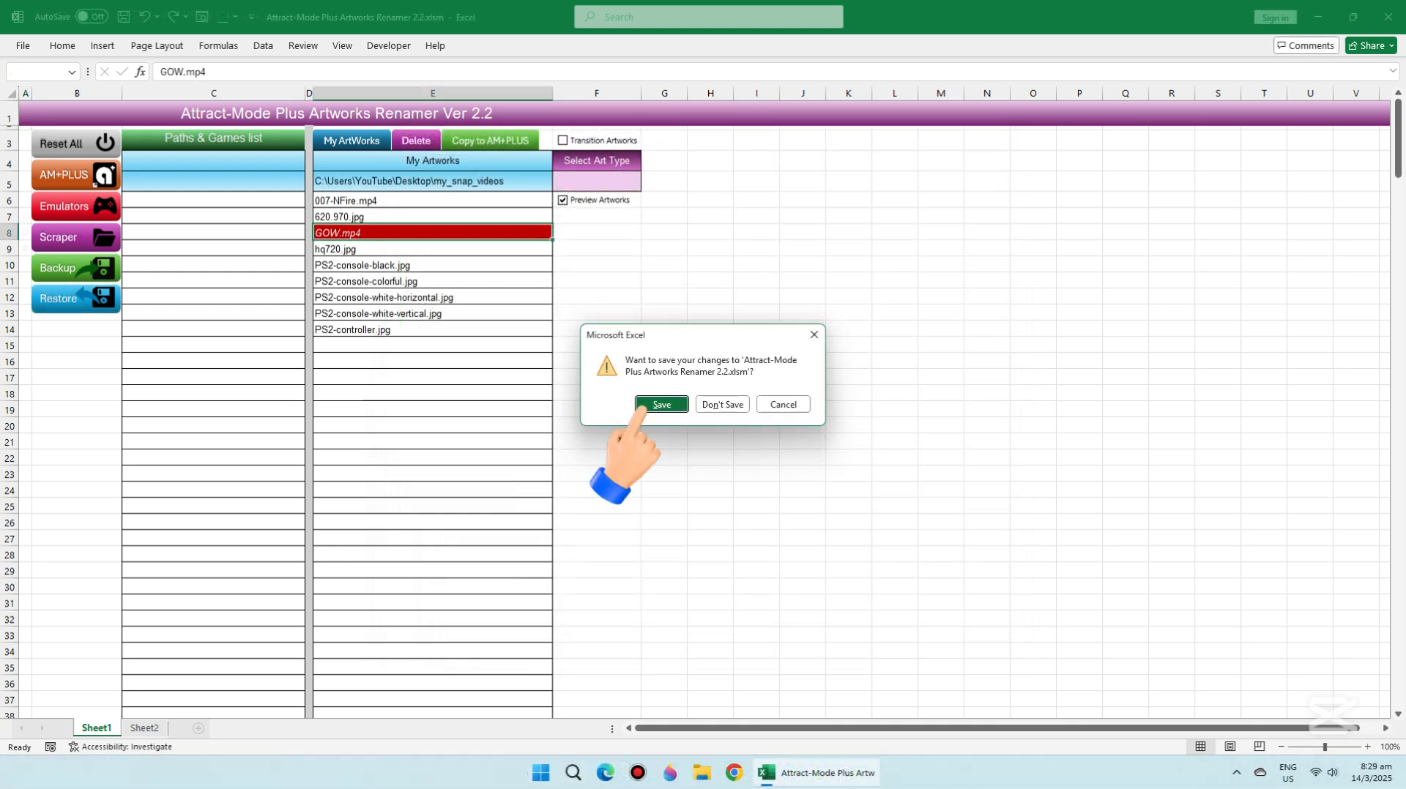
Save the workbook changes and finish the Windows Media Player Legacy welcome setup
click(661, 404)
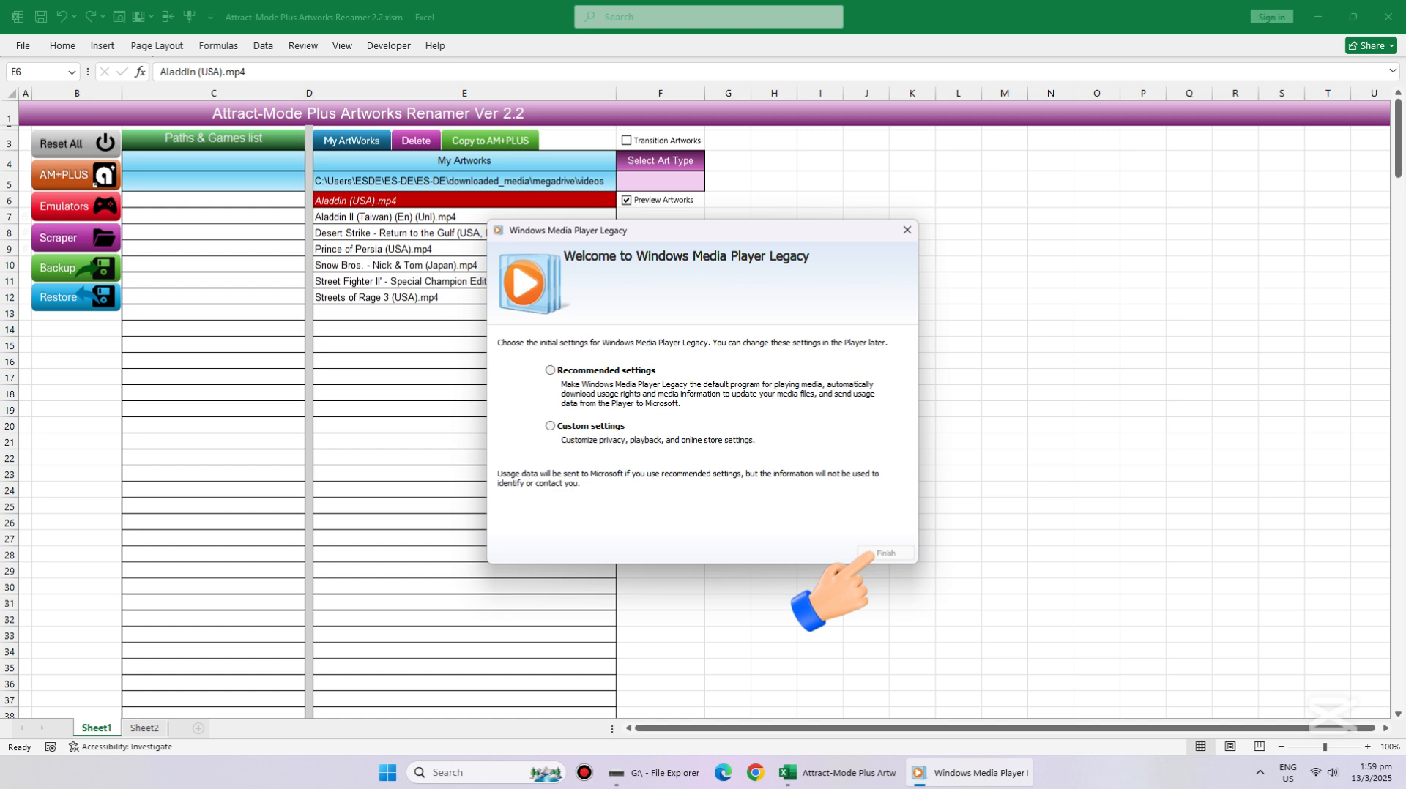
click(885, 553)
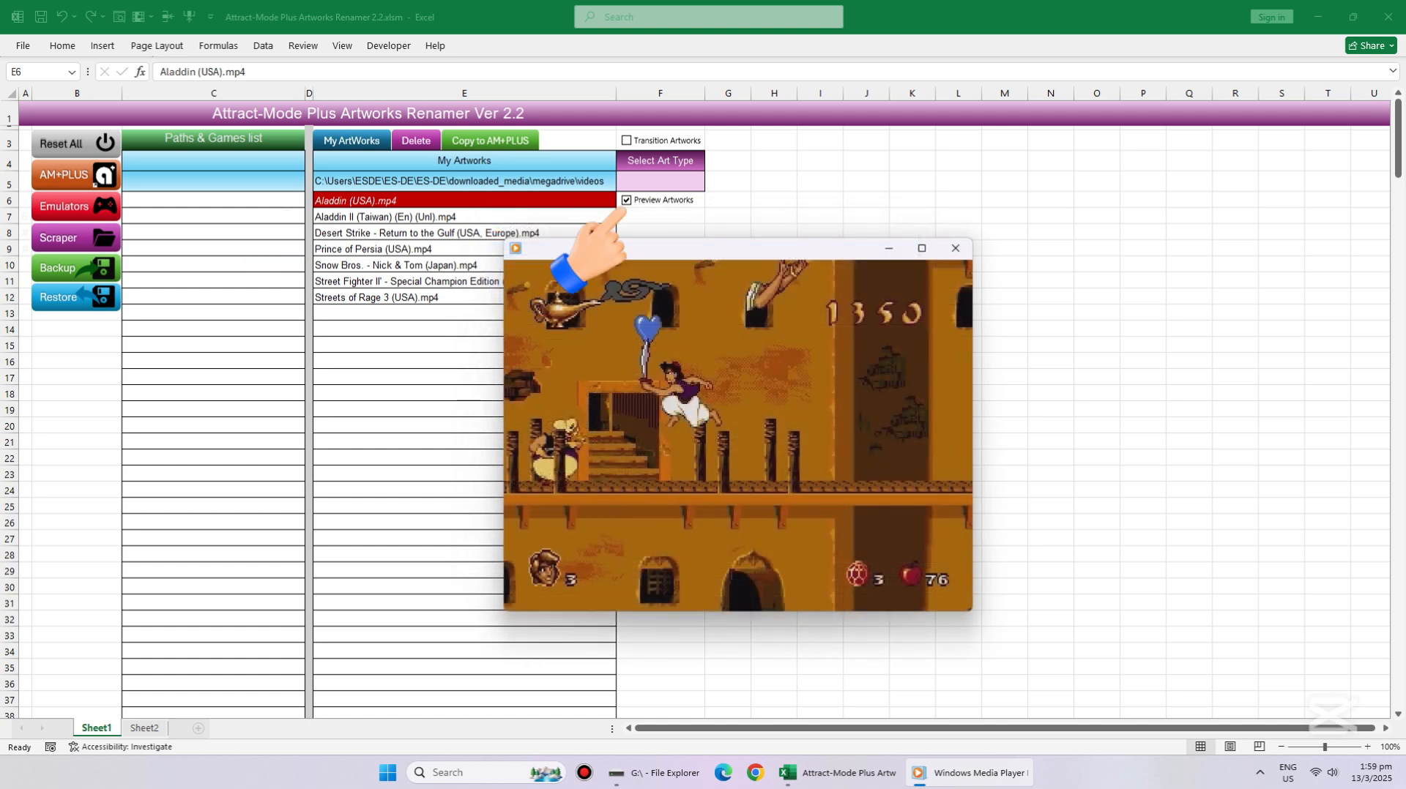
mouse_move(649, 481)
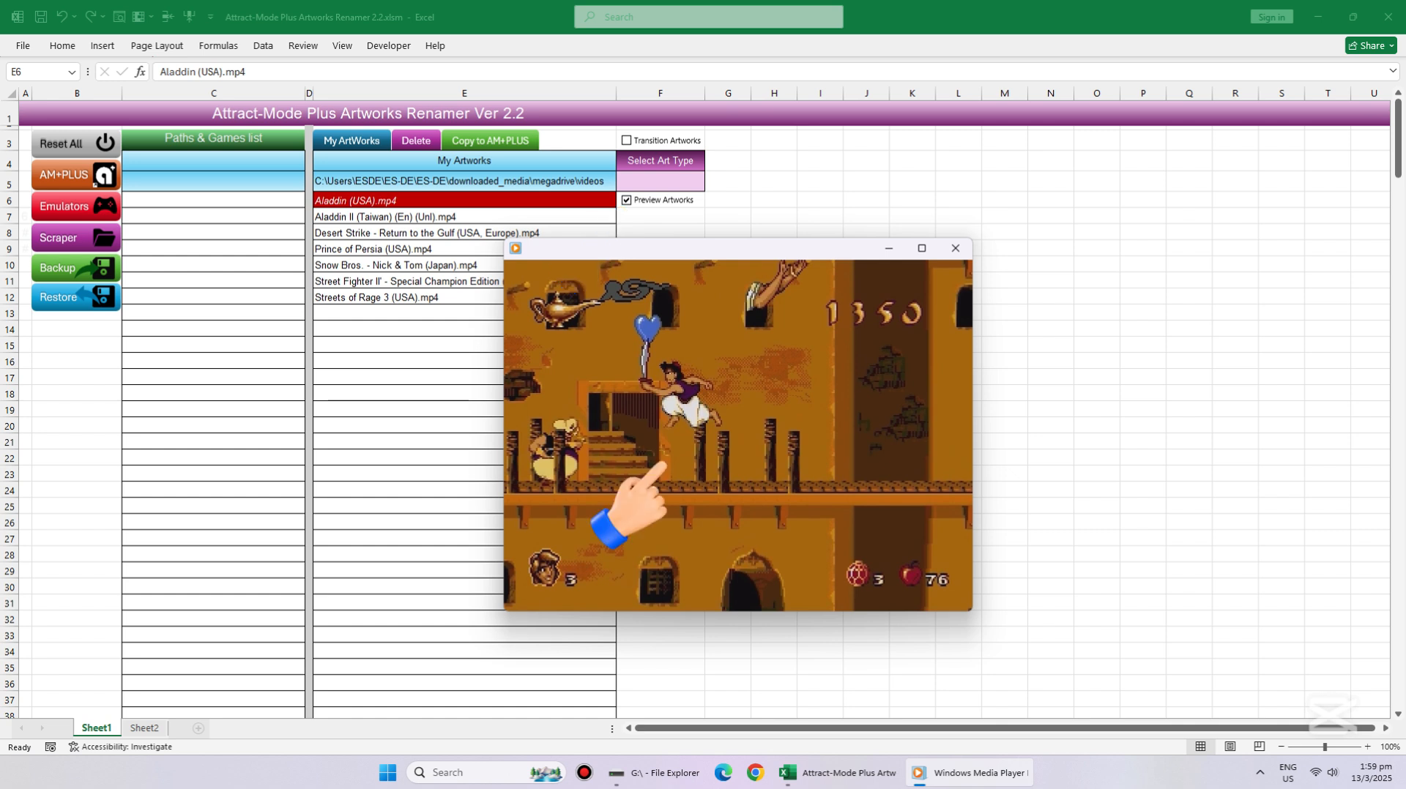